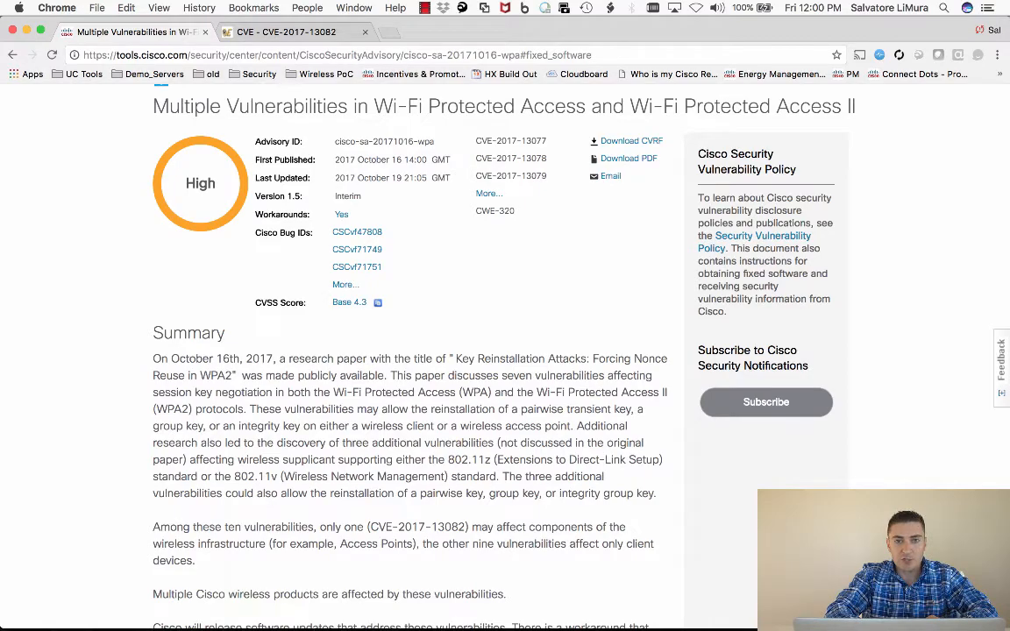
pyautogui.scroll(-3)
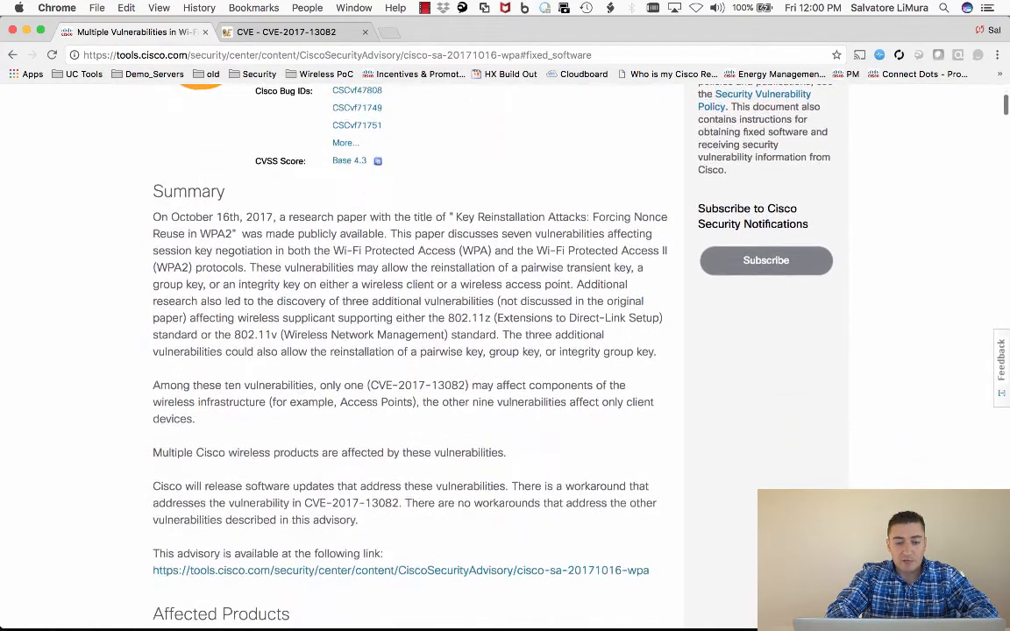
pyautogui.scroll(-3)
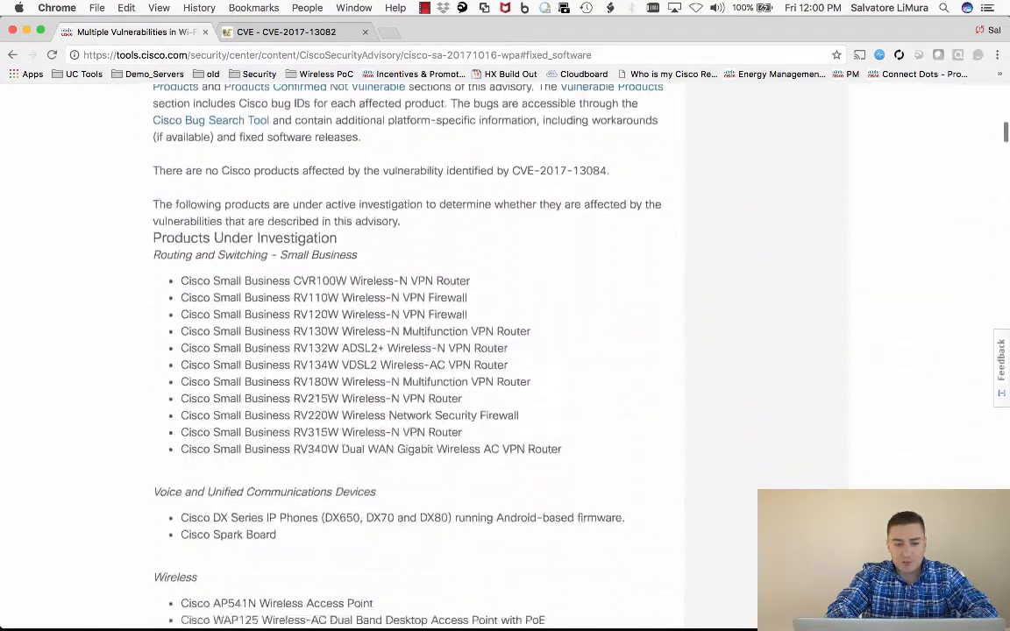
pyautogui.scroll(-3)
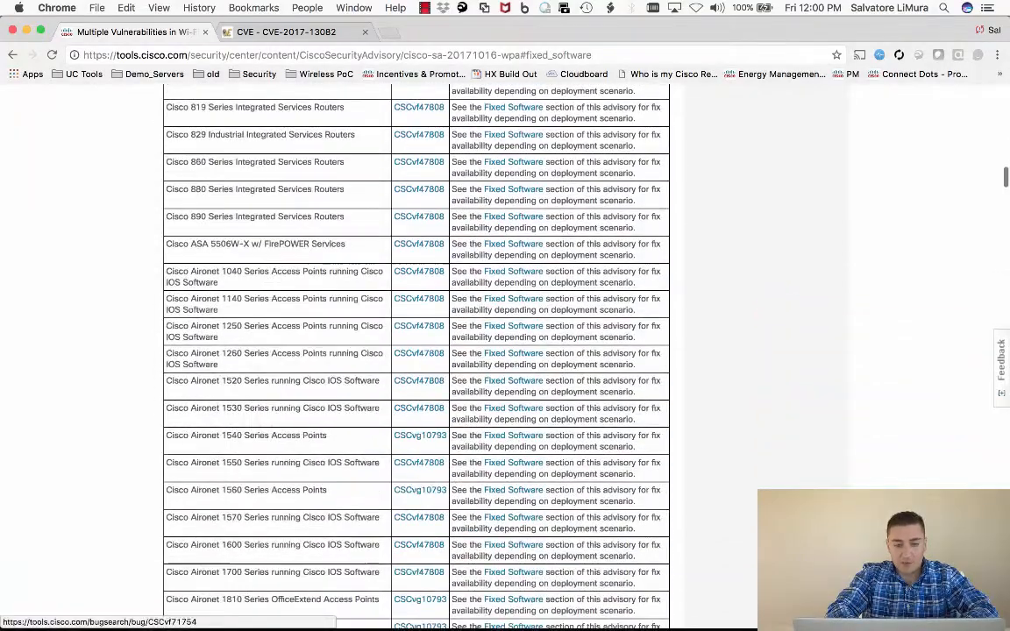
pyautogui.scroll(-3)
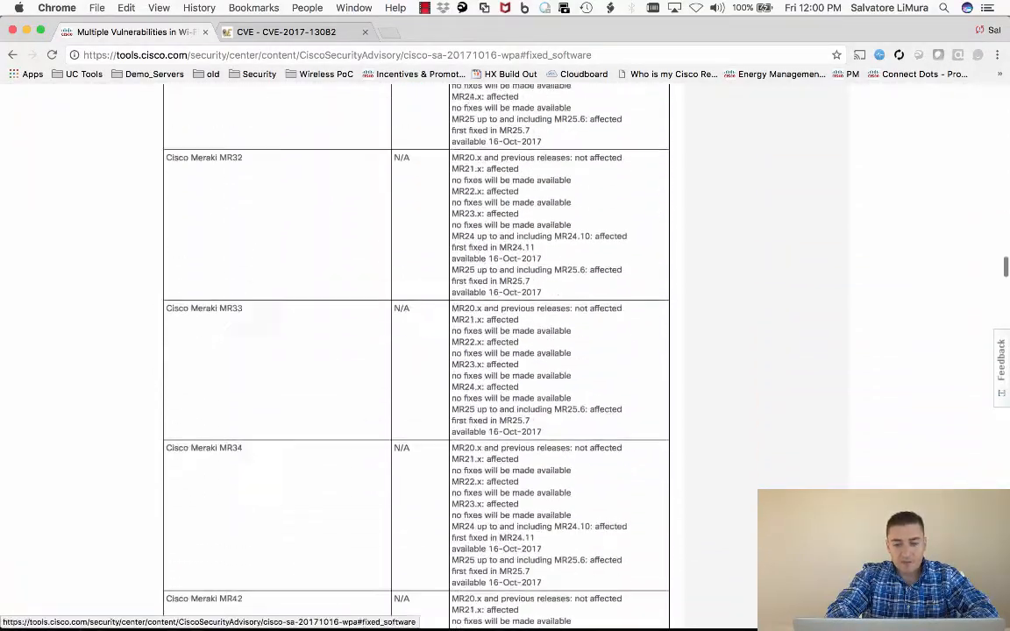
pyautogui.scroll(3)
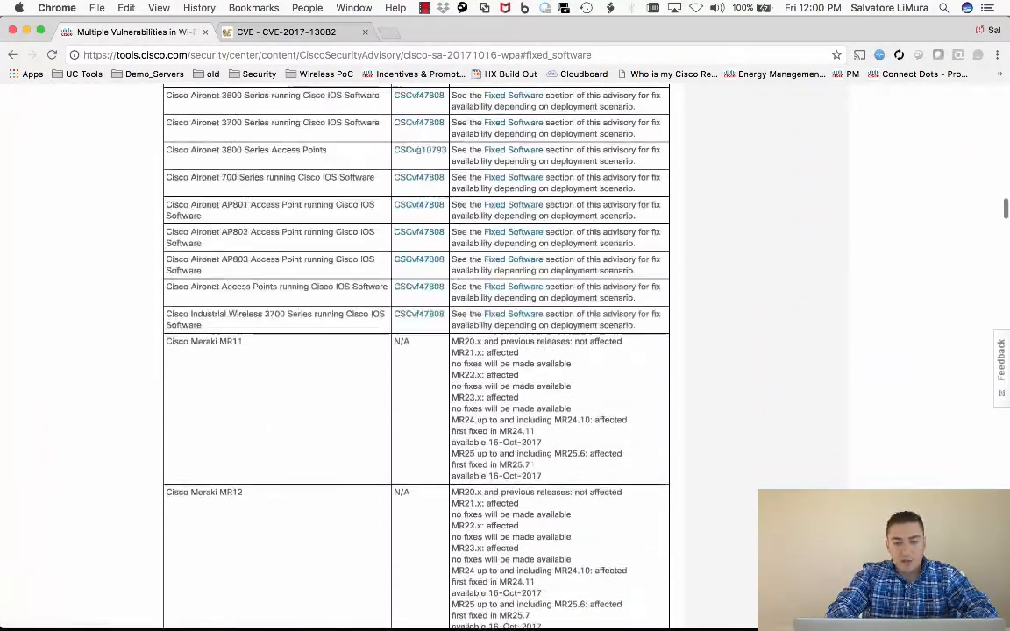
pyautogui.scroll(3)
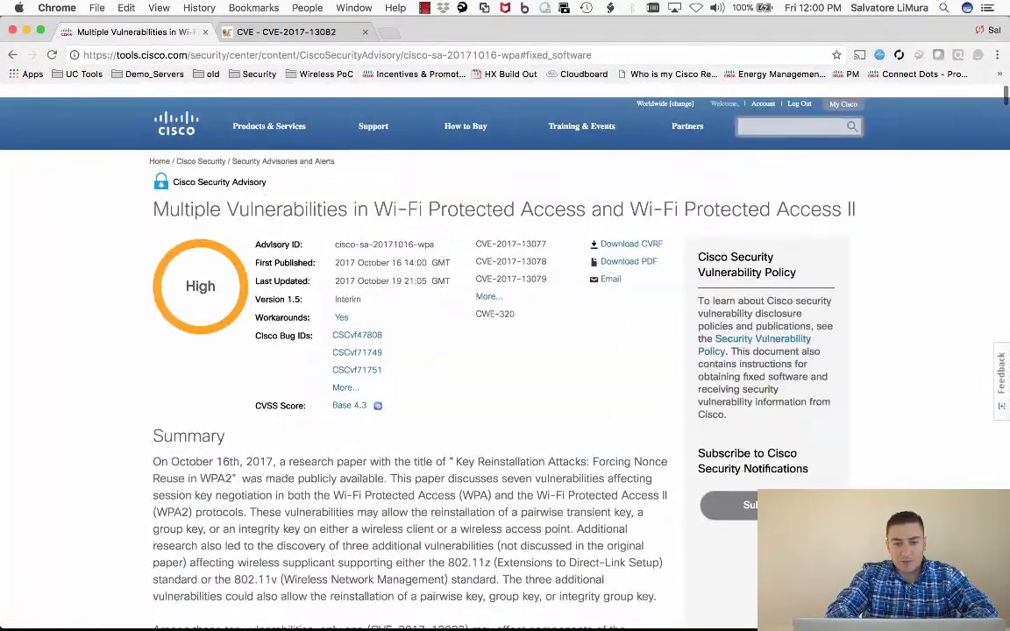